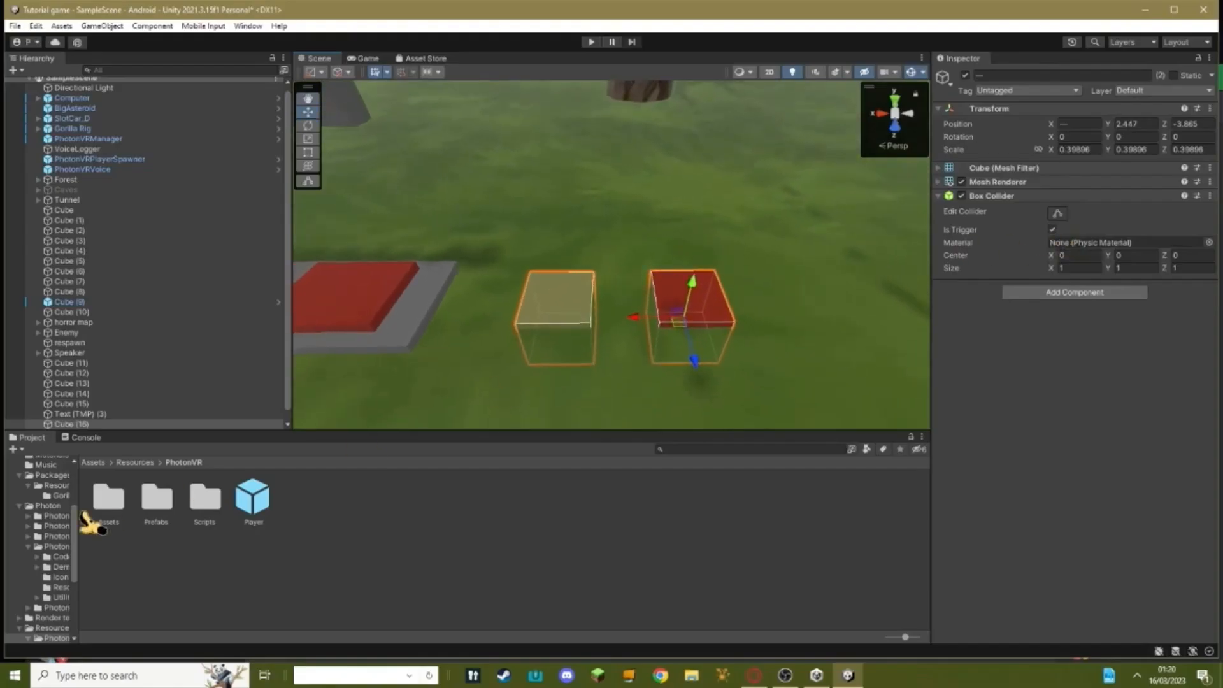
- Open the Player prefab in Resources/PhotonVR and bring up the Hierarchy create menu
{"action": "left_click", "coordinate": [252, 497]}
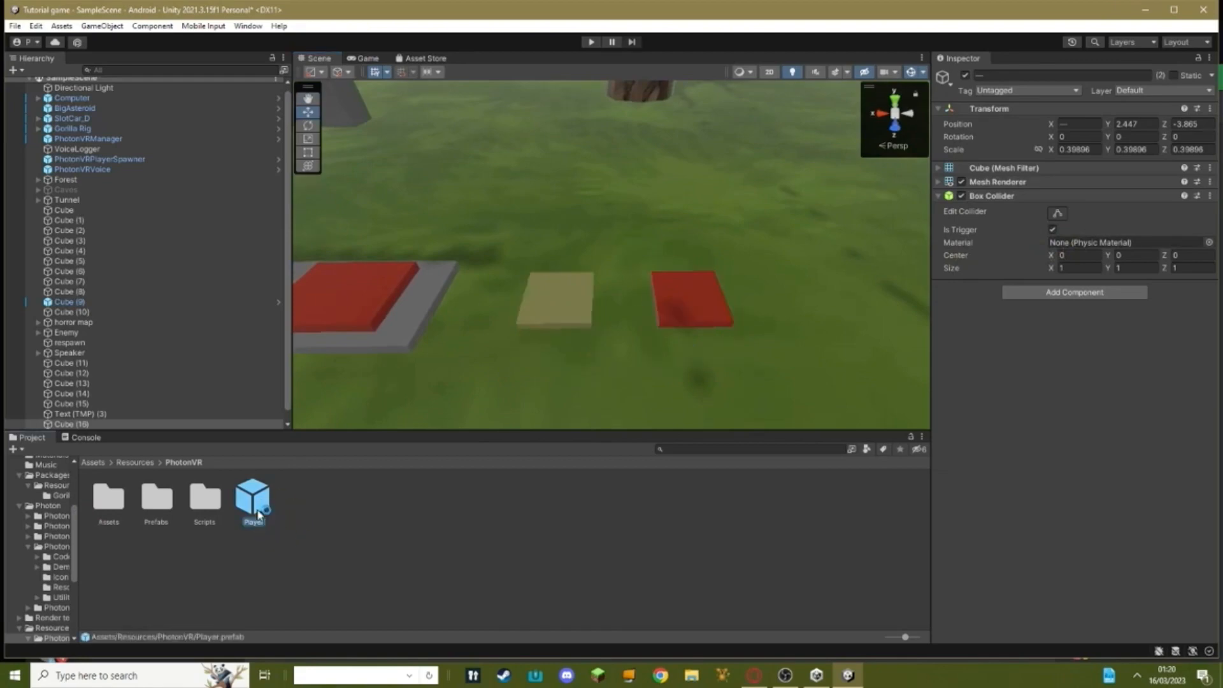
{"action": "right_click", "coordinate": [141, 386]}
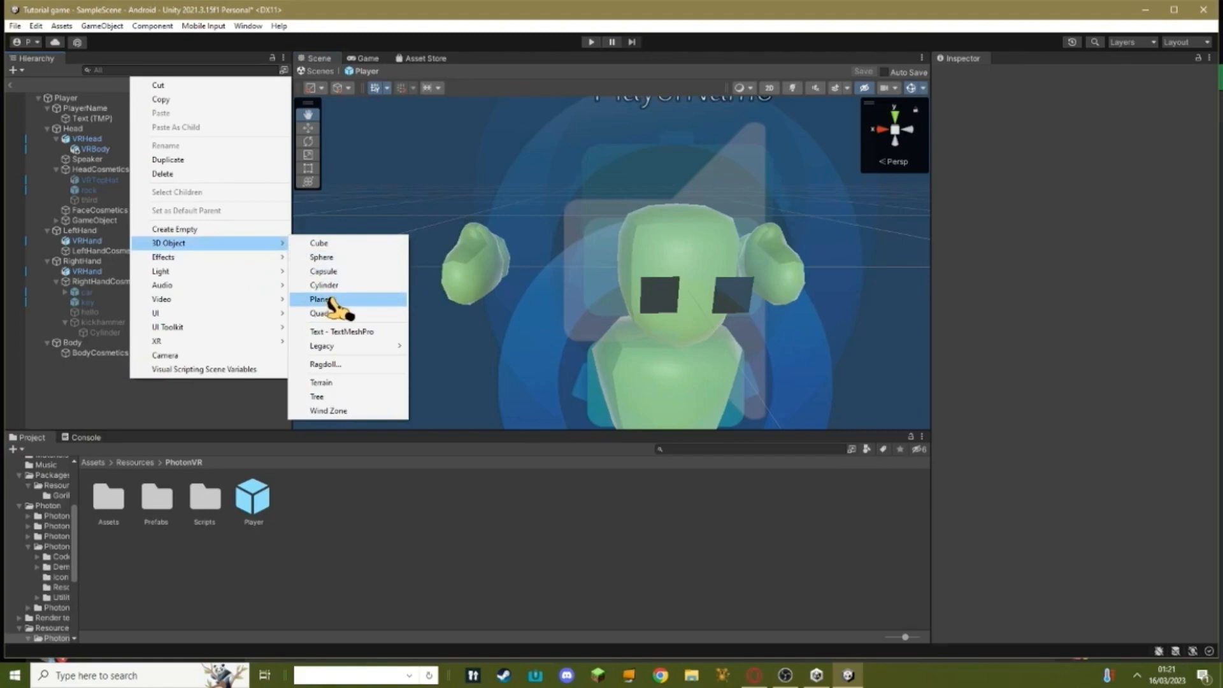
- Add a Cylinder to the prefab and shape it into a thin handle by the right hand
{"action": "left_click", "coordinate": [324, 284]}
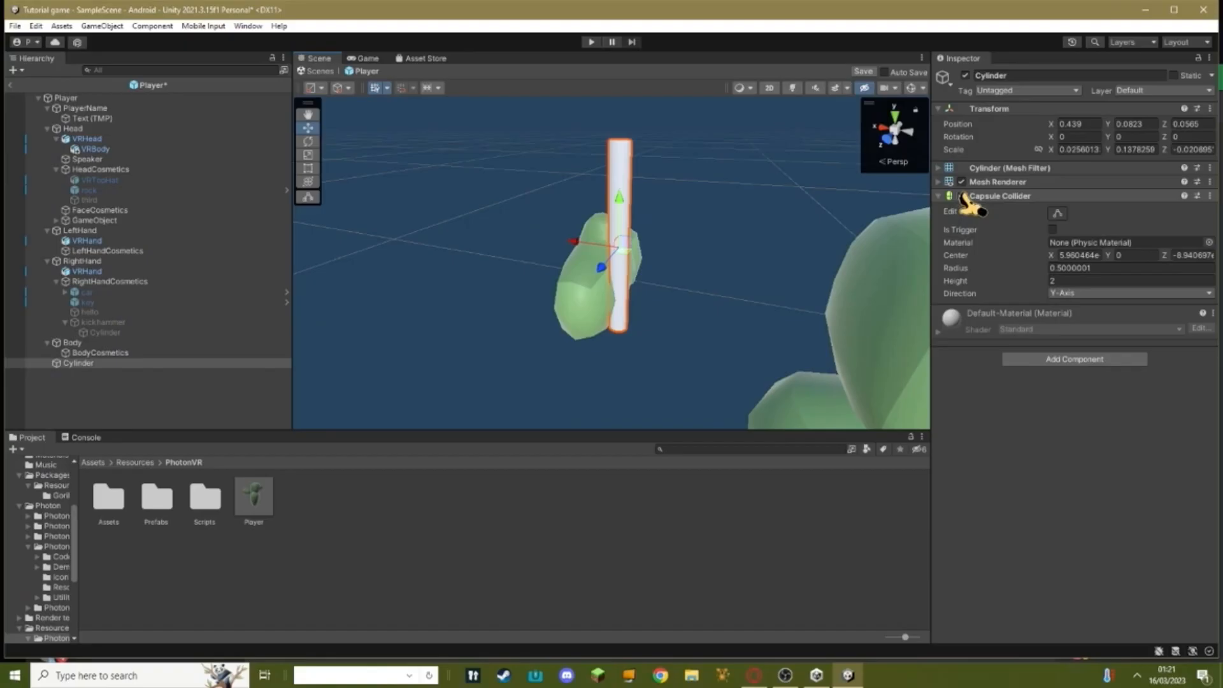
- Disable the cylinder's Capsule Collider and nest it under the new cube head
{"action": "left_click", "coordinate": [71, 373]}
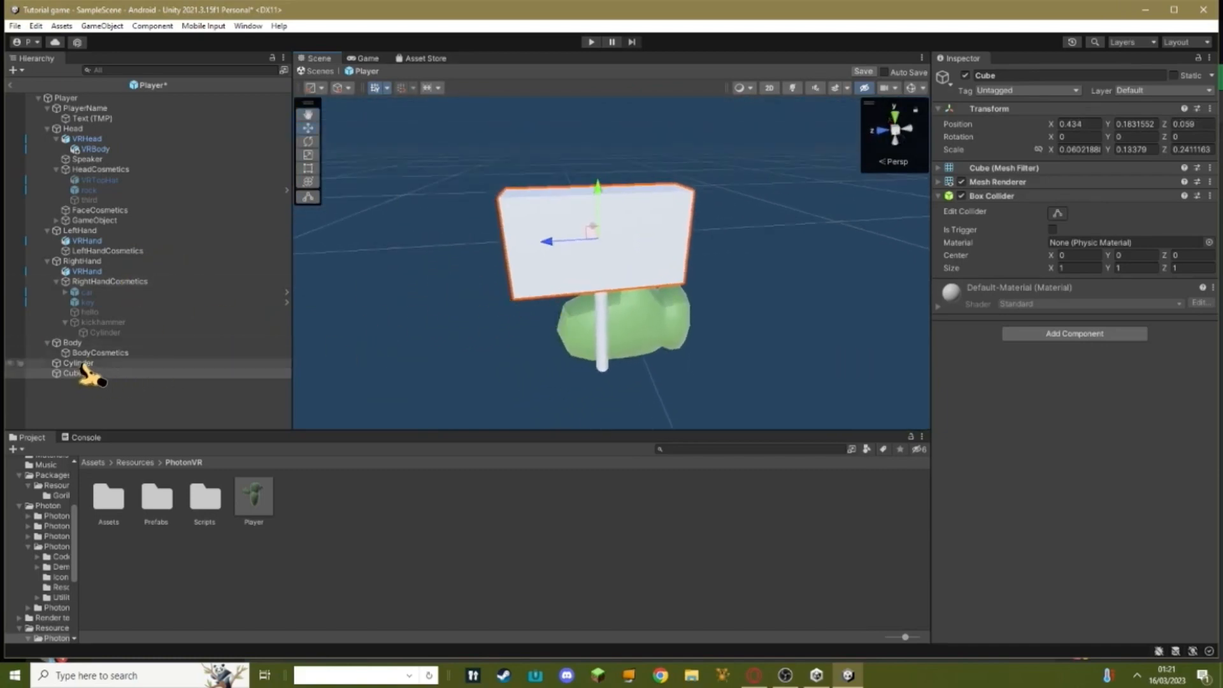
{"action": "left_click", "coordinate": [77, 363]}
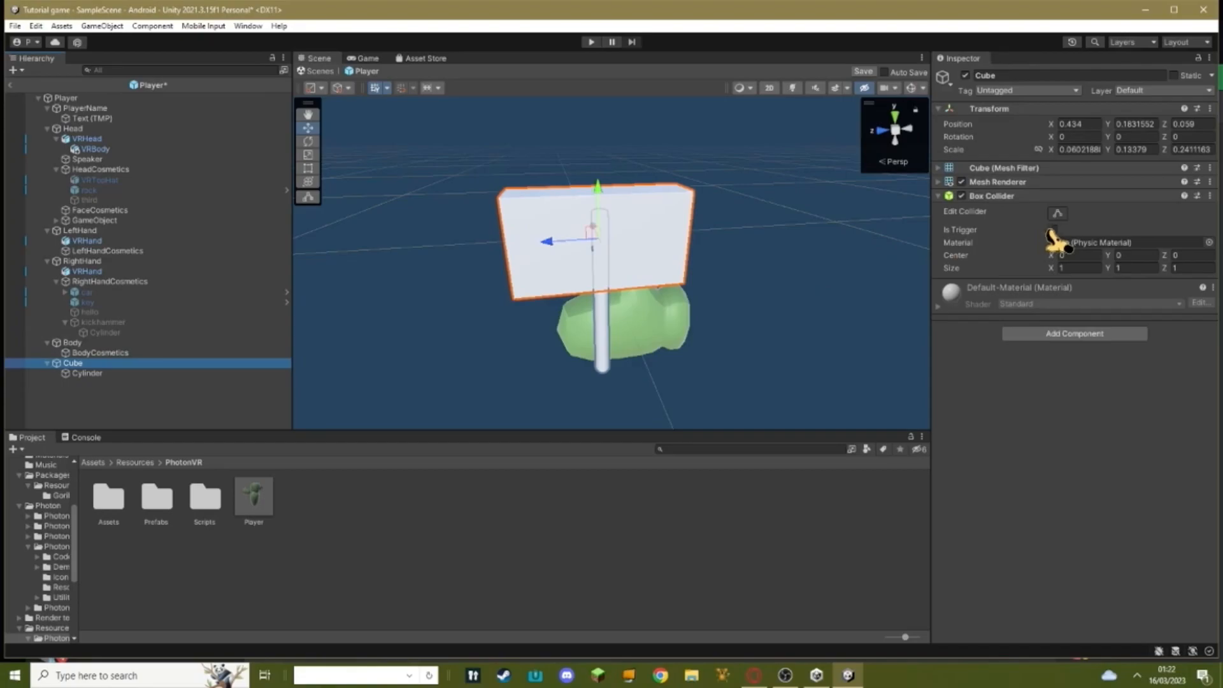
- Tick Is Trigger on the cube's collider and link the player's Photon View to the Kick script
{"action": "left_click", "coordinate": [1051, 229]}
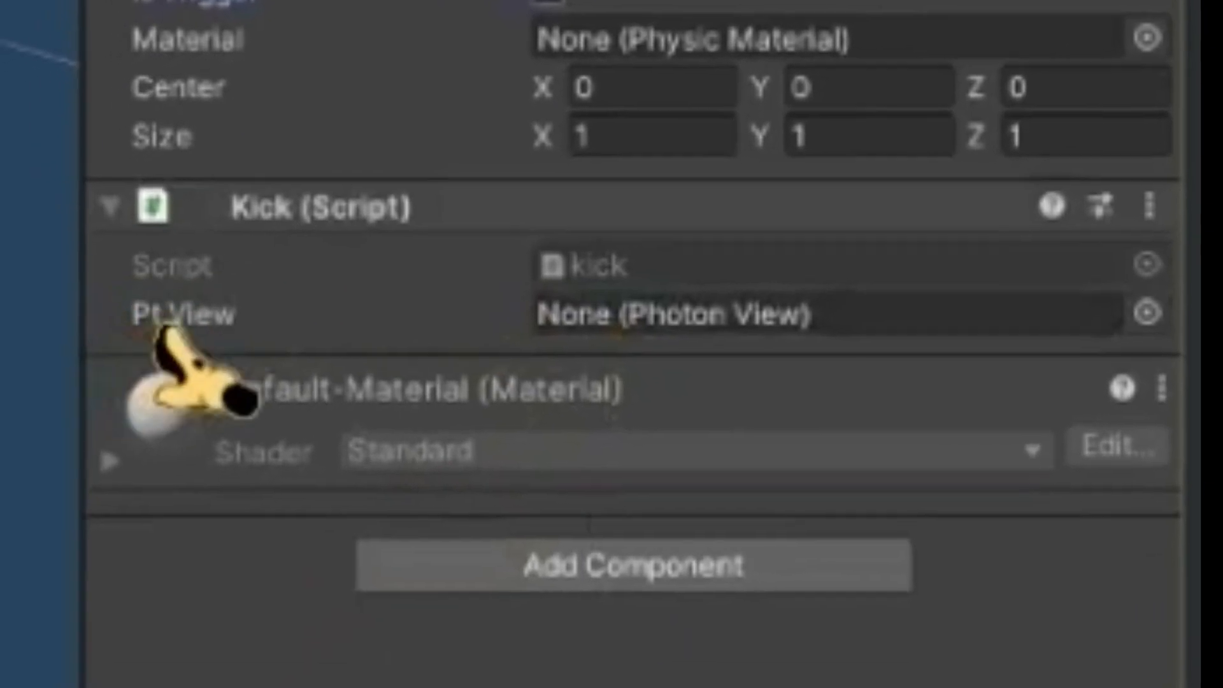
{"action": "left_click", "coordinate": [1149, 314]}
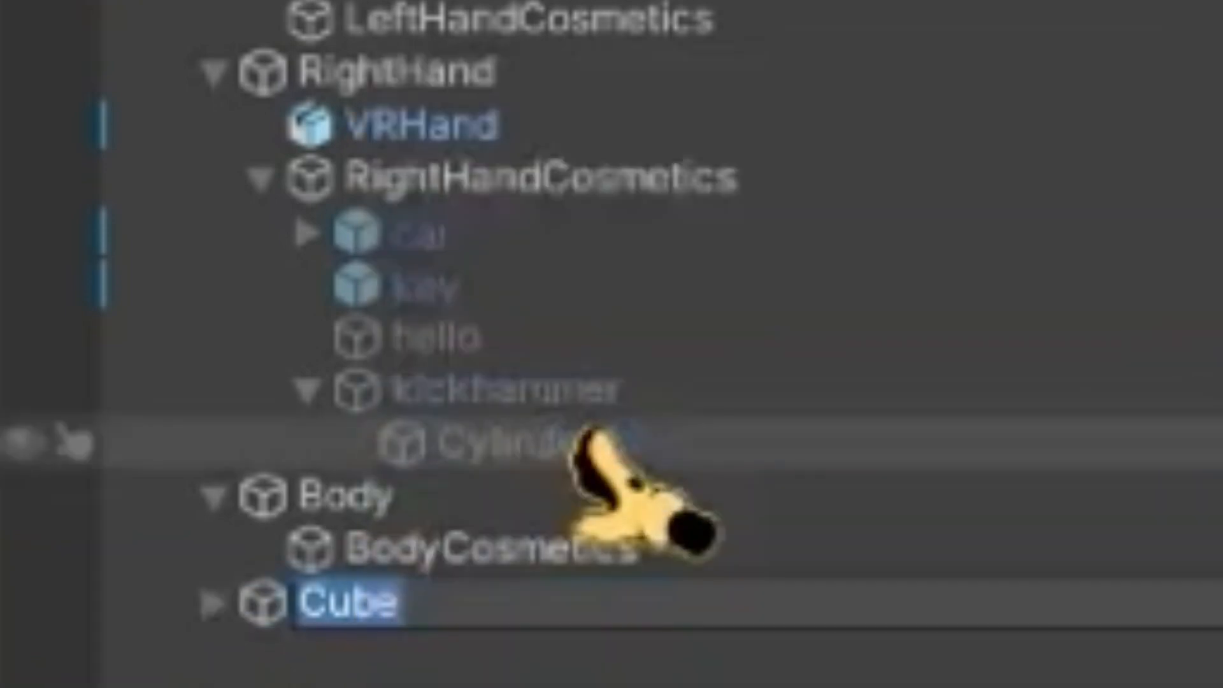
- Rename the Cube object to kickhammer in the Hierarchy
{"action": "type", "text": "ki"}
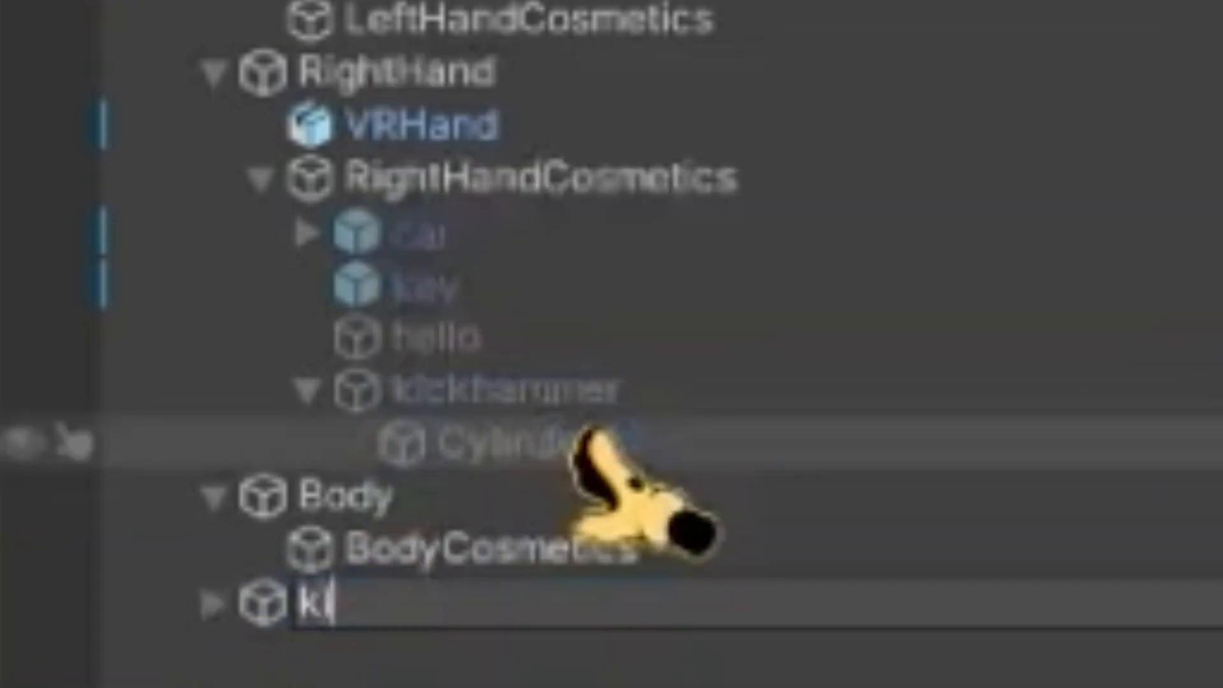
{"action": "type", "text": "ickhammer"}
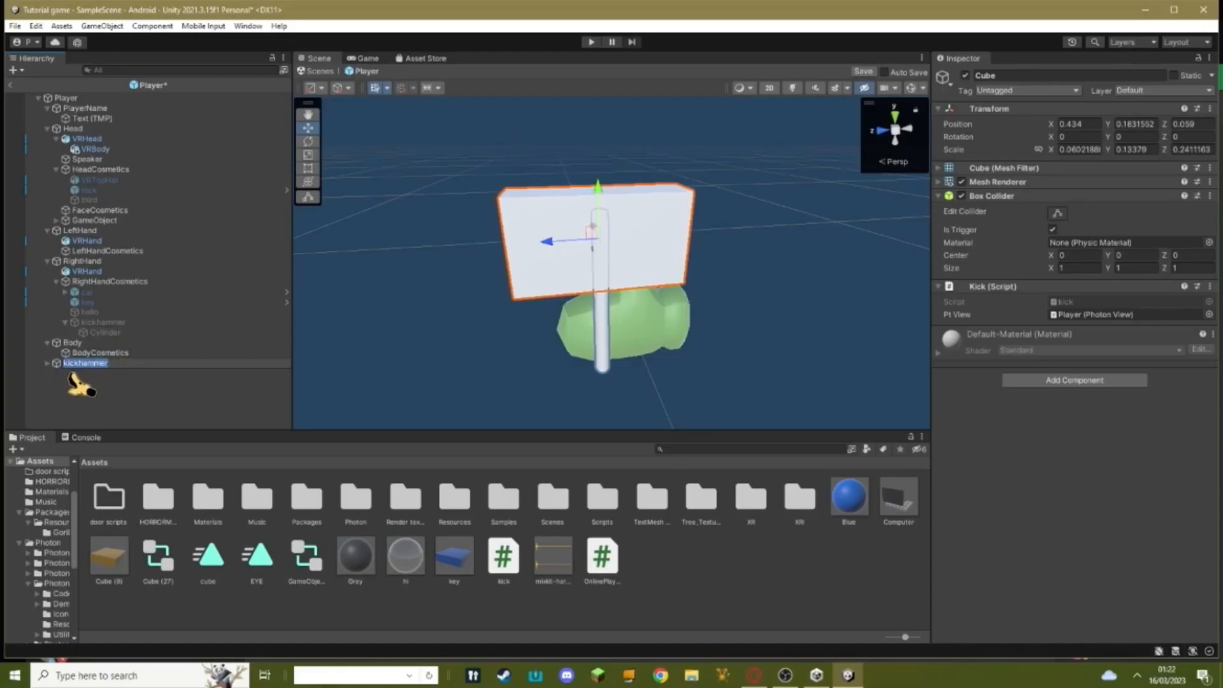
{"action": "left_click", "coordinate": [85, 363]}
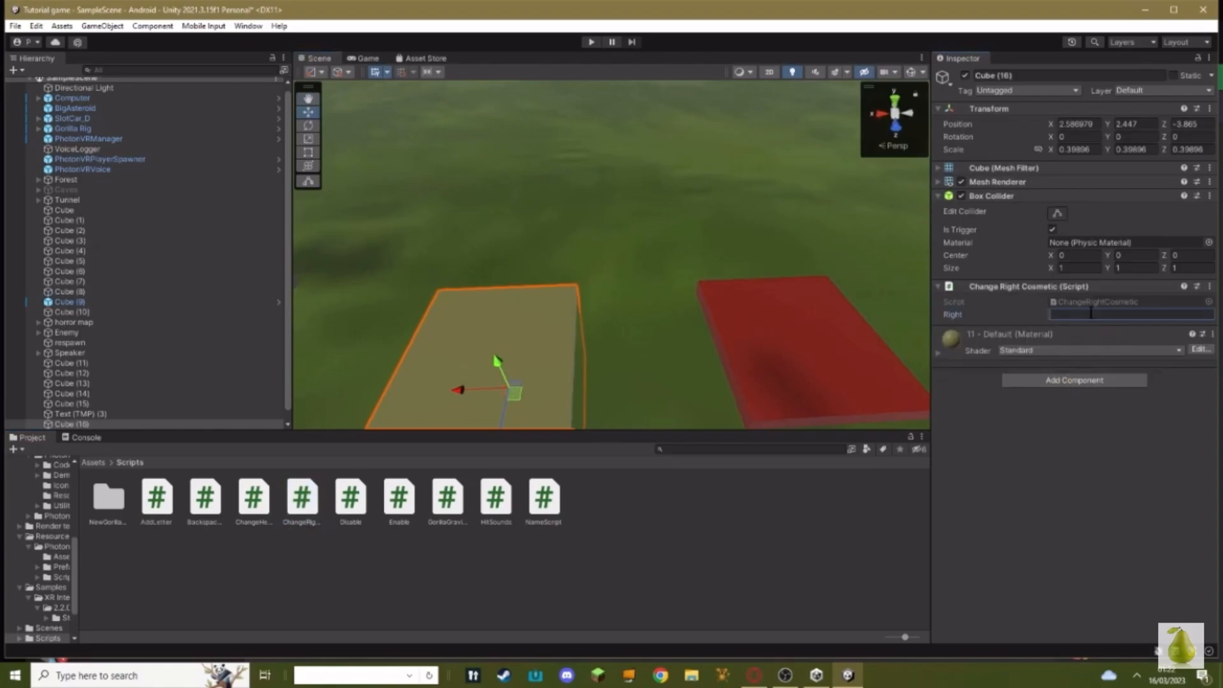
- Enter kickhammer in the Right field of Cube (16)'s Change Right Cosmetic script
{"action": "type", "text": "kickhammer"}
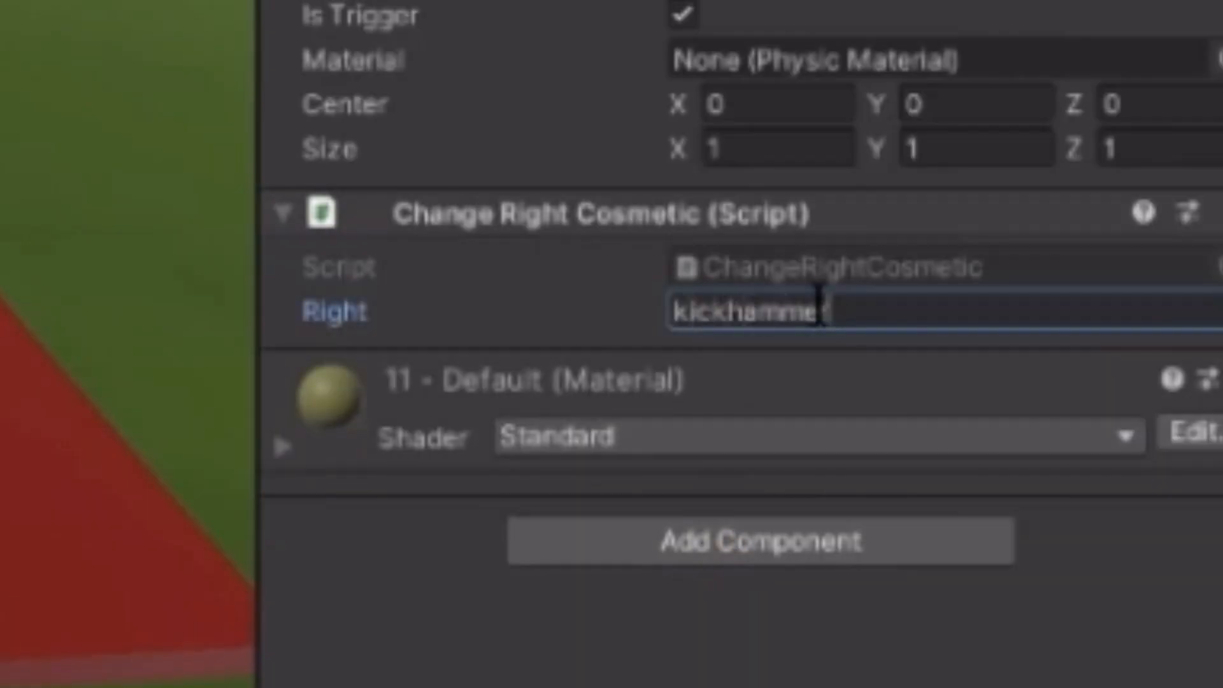